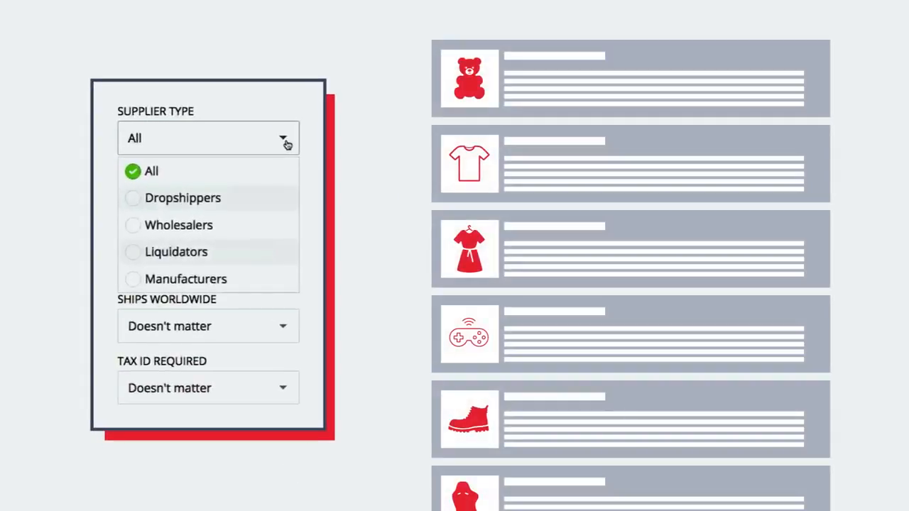
Dismiss the intro animation to reach the category listing home page.
click(182, 197)
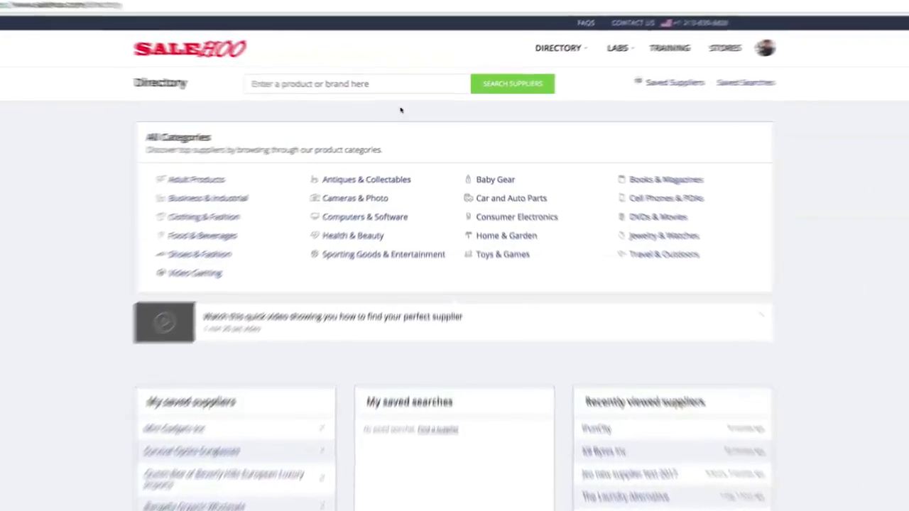
Search suppliers for 'security cameras' and filter to dropshippers.
text(security cameras)
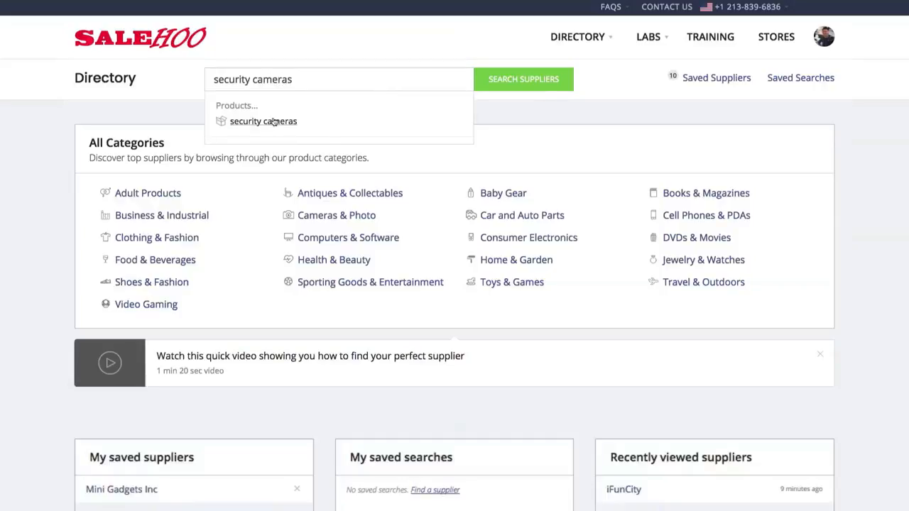
click(523, 78)
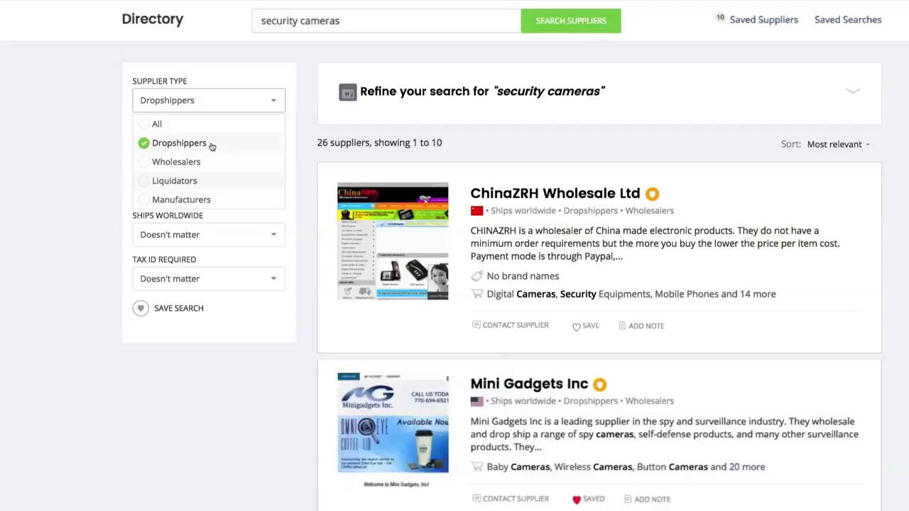
Set the supplier location filter to North America.
click(179, 143)
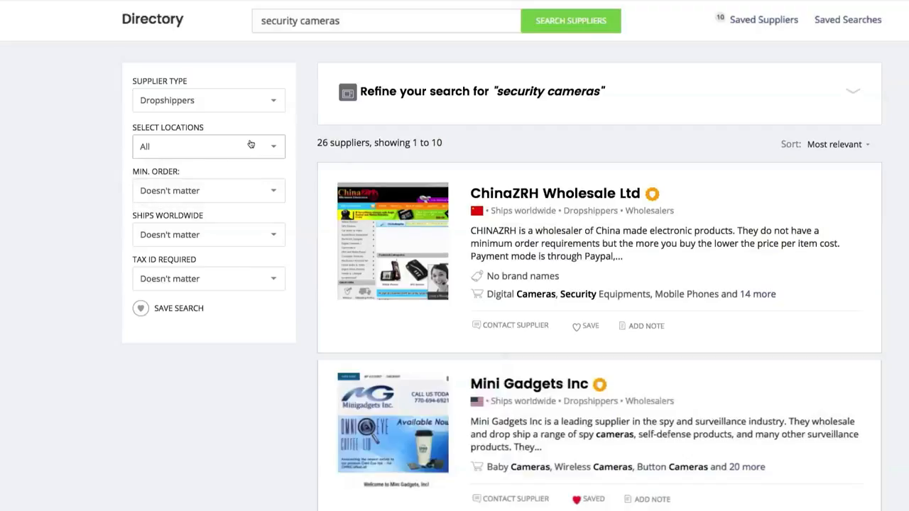
click(208, 146)
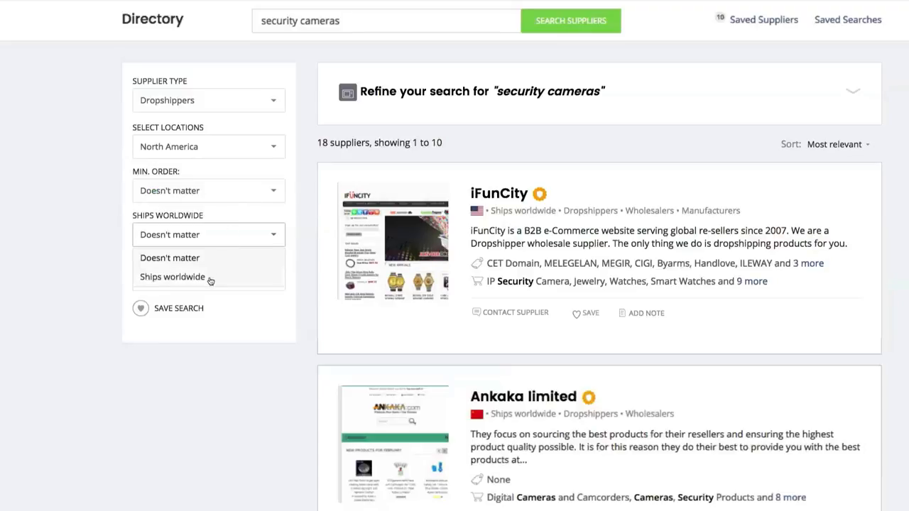
Select 'Ships worldwide' in the shipping filter.
click(172, 277)
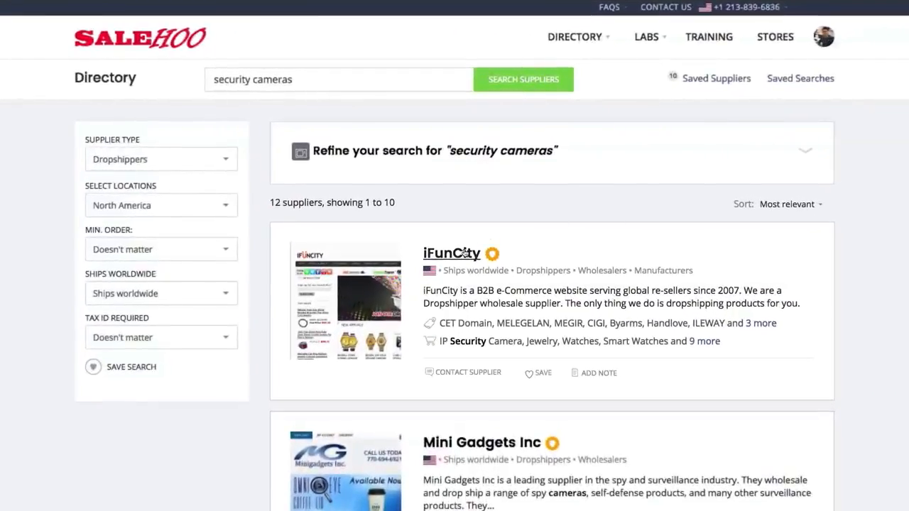
Open iFunCity's supplier profile and scroll through its Overview details.
click(451, 253)
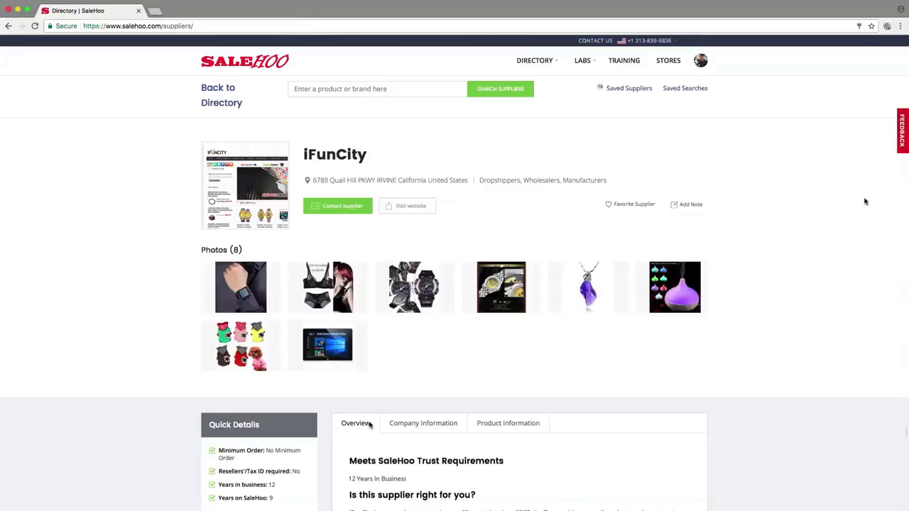
scroll(down, 3)
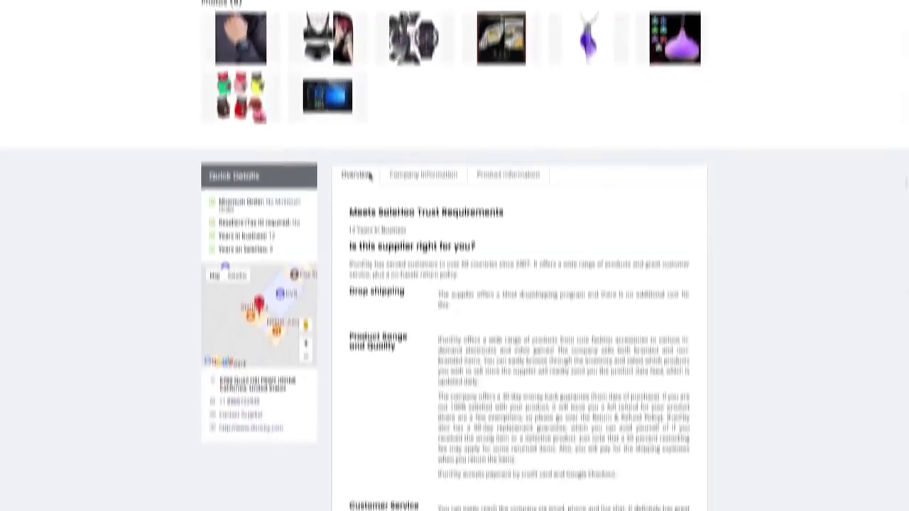
scroll(down, 3)
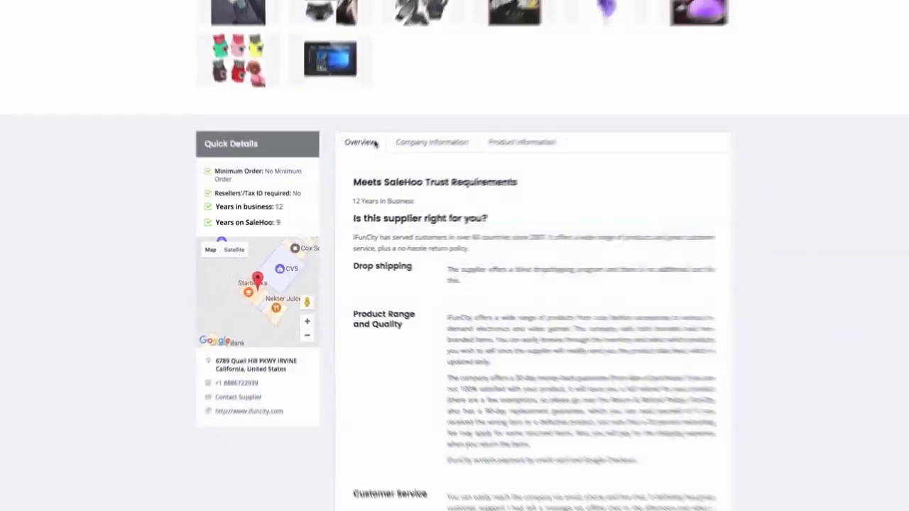
scroll(down, 3)
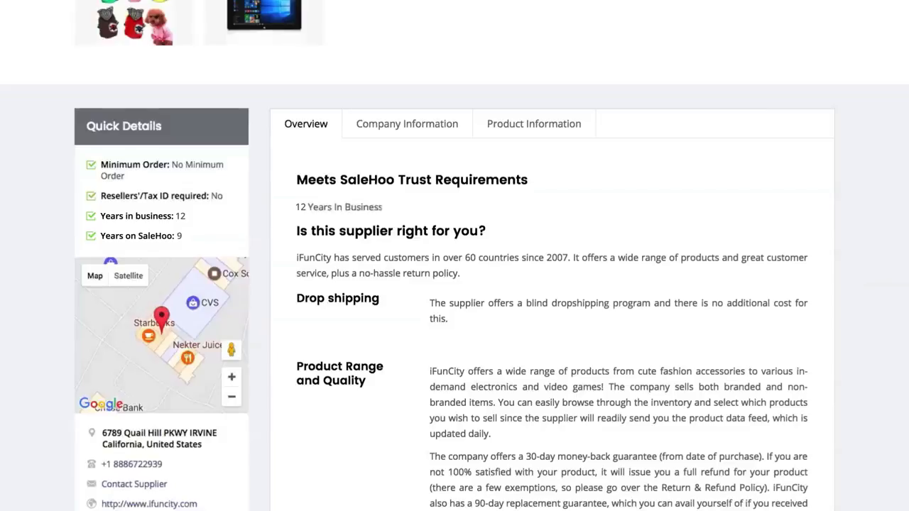
scroll(down, 3)
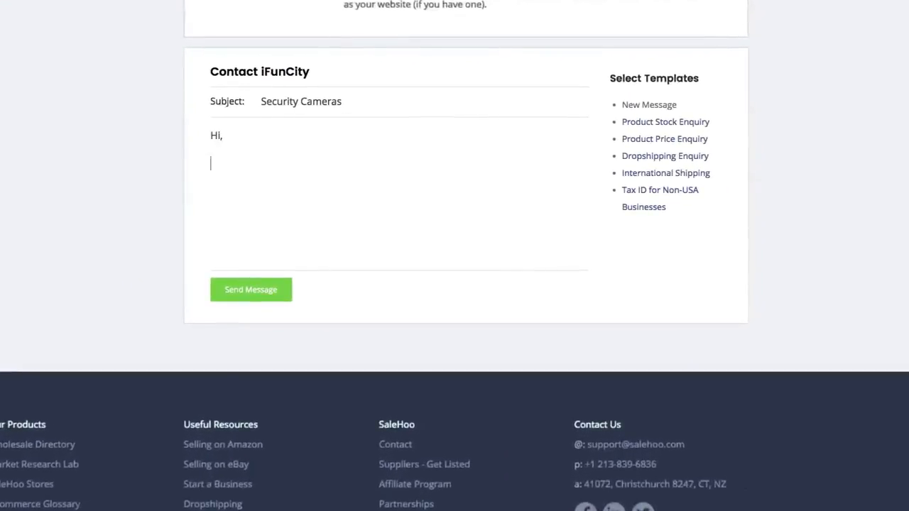
Send iFunCity 'Can you please send me a price list of all the security cameras you stock?'.
text(Can you please send me a price l)
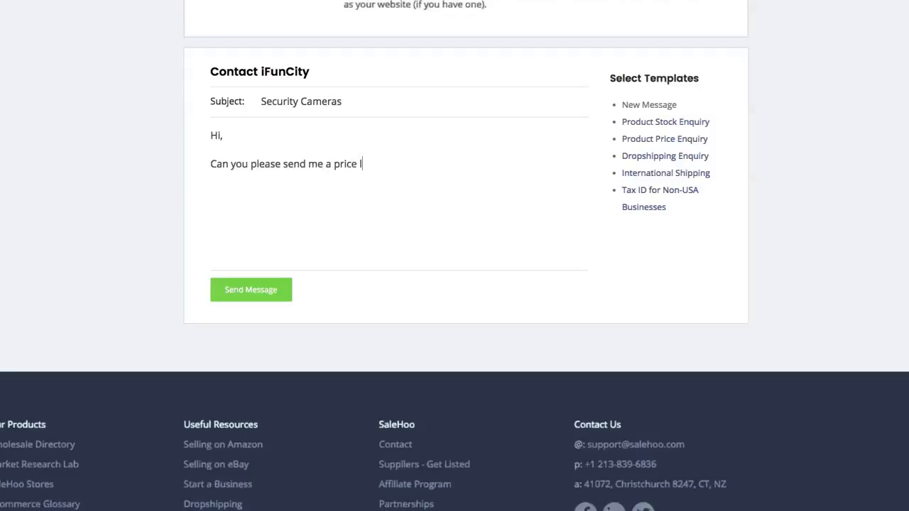
text(ist of all the security cameras y)
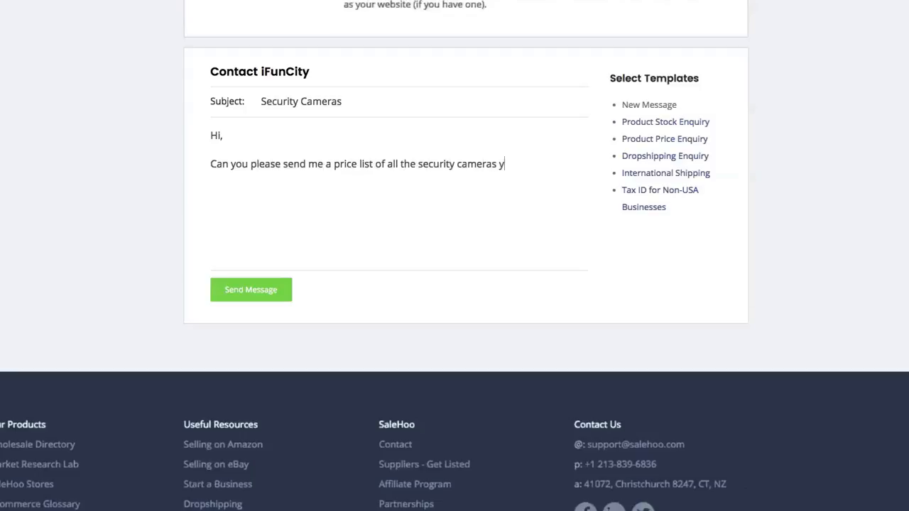
text(ou stock?)
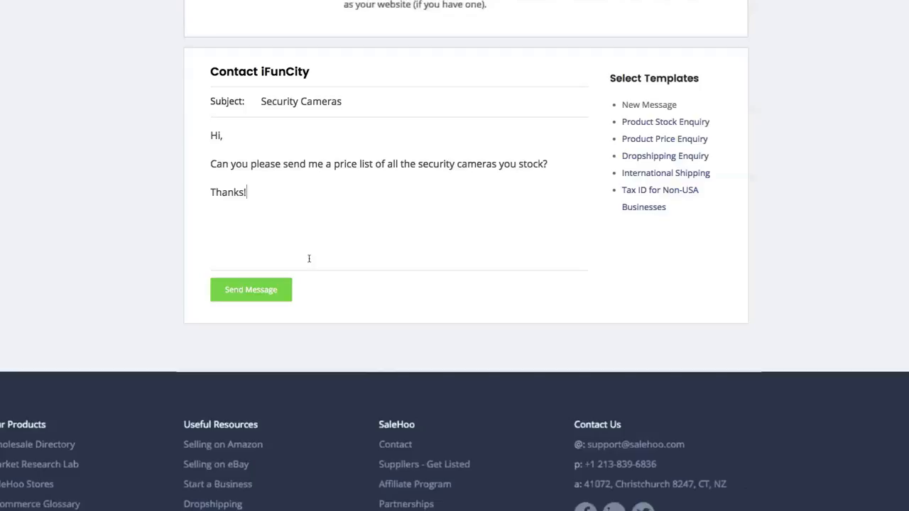
click(251, 289)
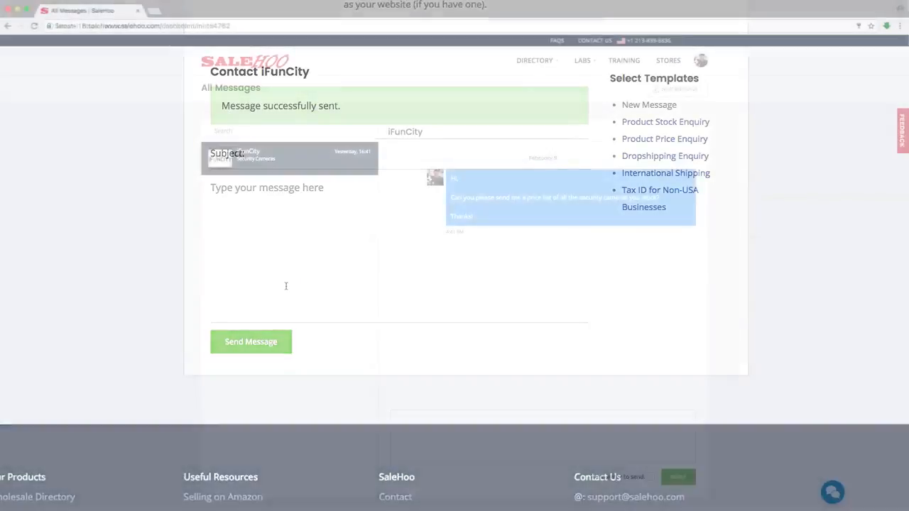